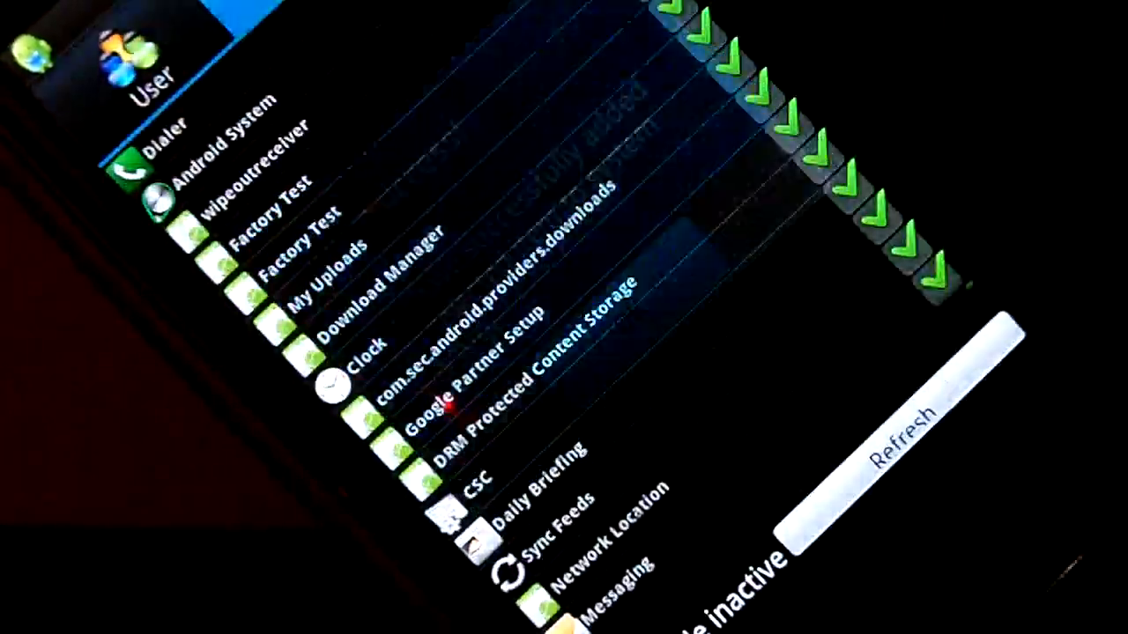
pyautogui.scroll(-3)
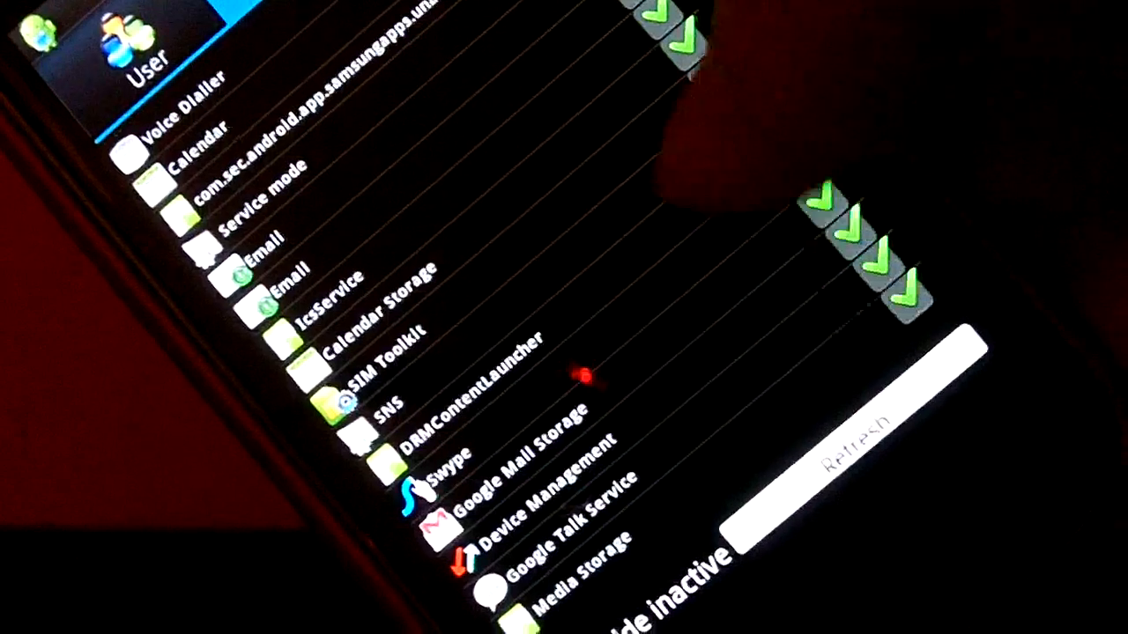